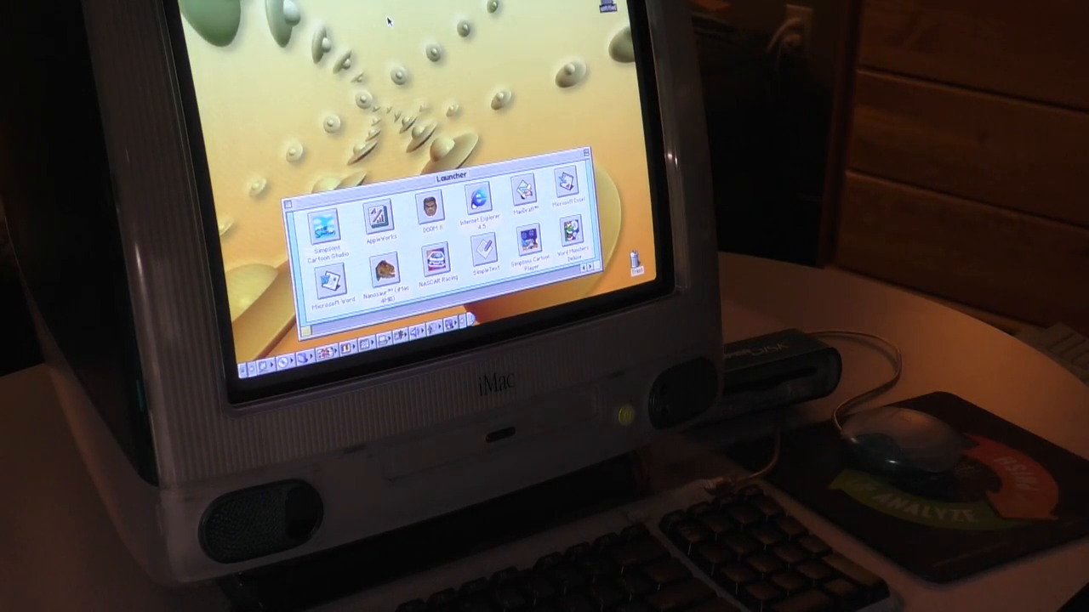
mouse_move(893, 426)
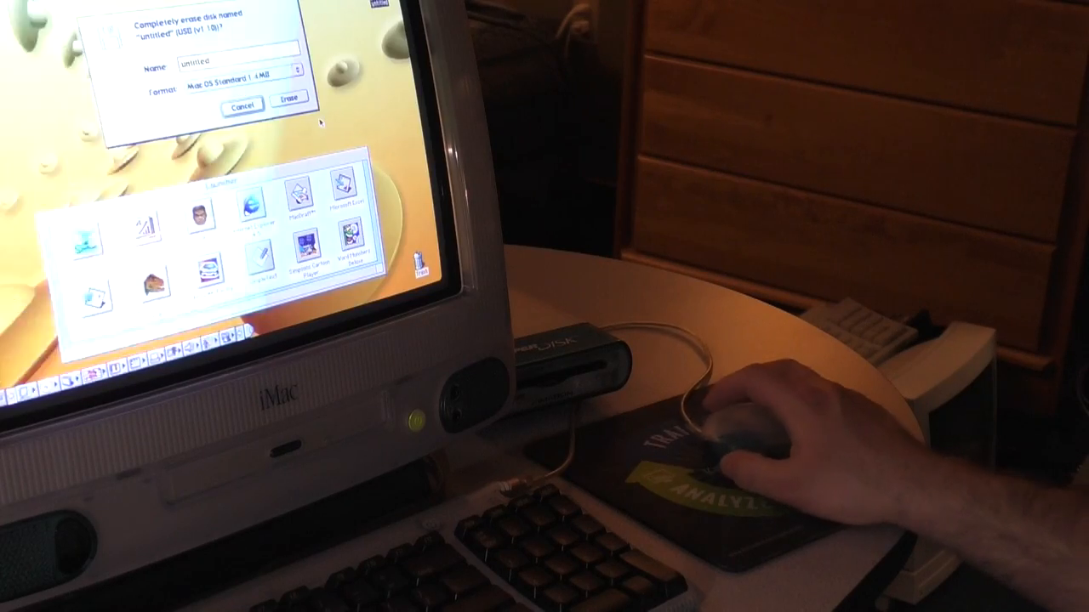
Confirm Erase in the 'Completely erase disk' dialog so formatting of the untitled floppy begins.
click(289, 97)
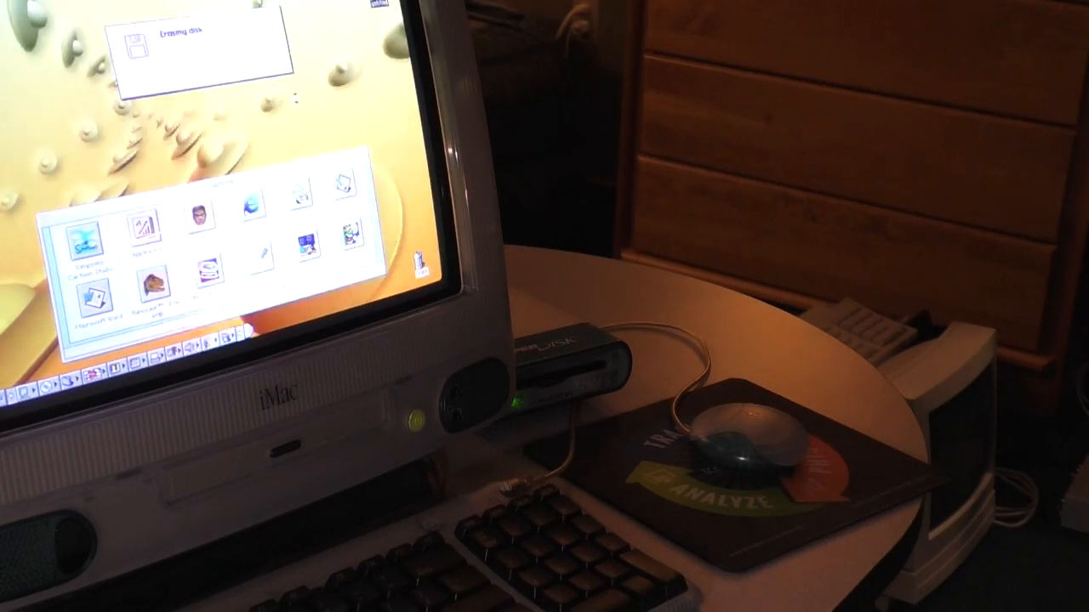